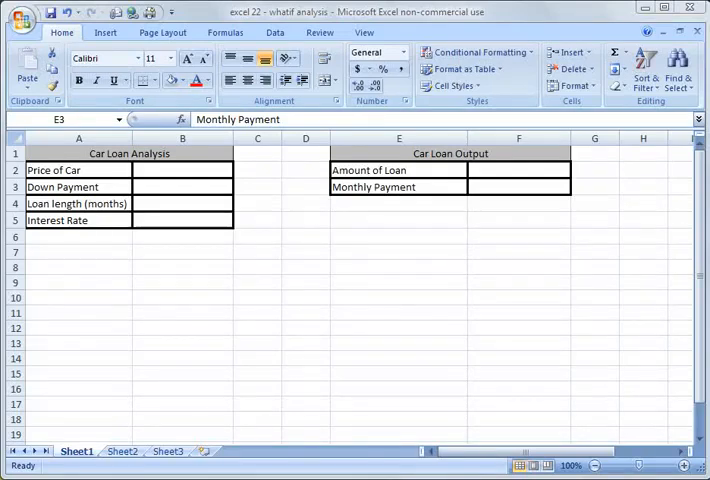
mouse_move(615, 279)
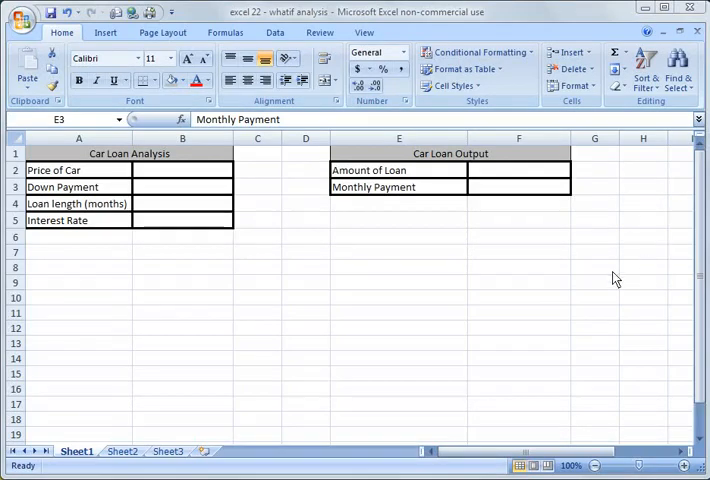
mouse_move(625, 283)
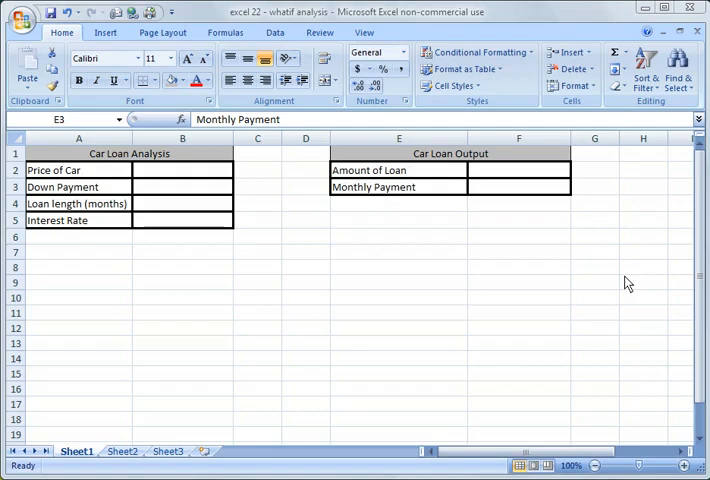
mouse_move(236, 270)
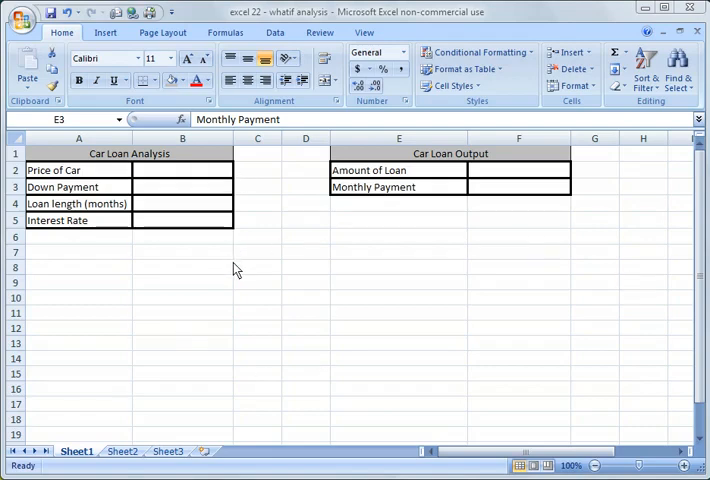
mouse_move(216, 240)
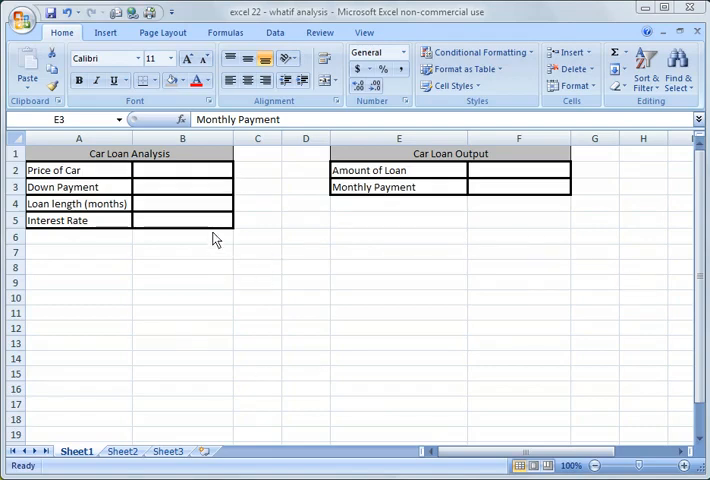
mouse_move(193, 188)
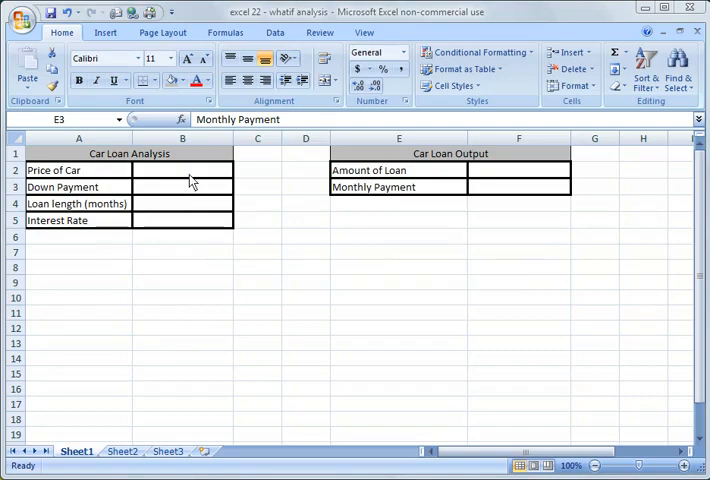
mouse_move(491, 209)
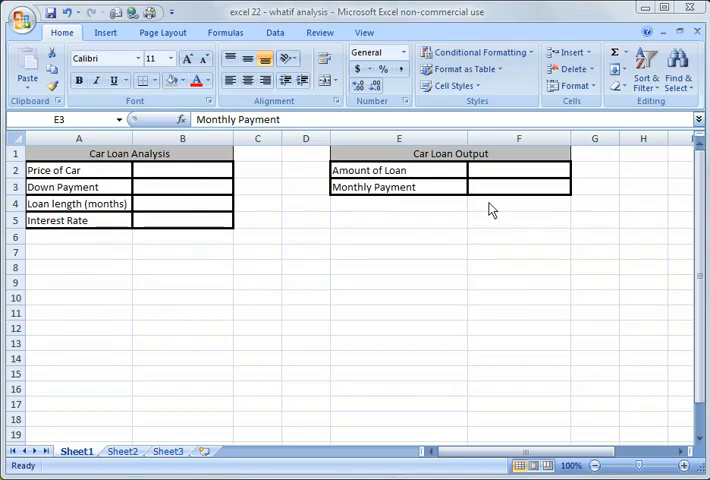
mouse_move(415, 258)
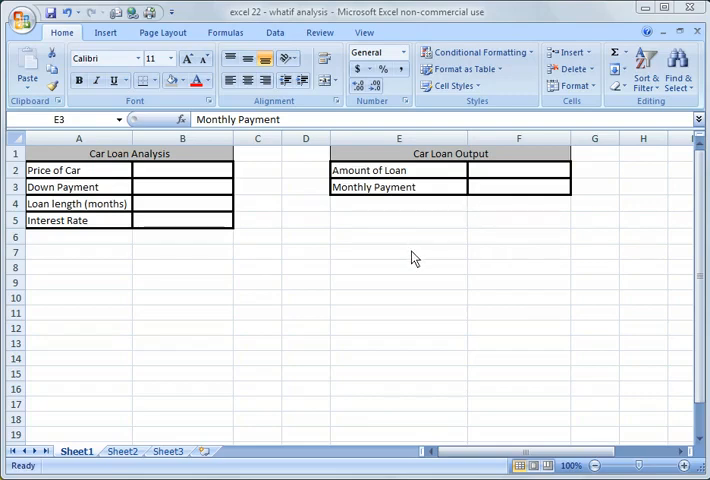
mouse_move(188, 207)
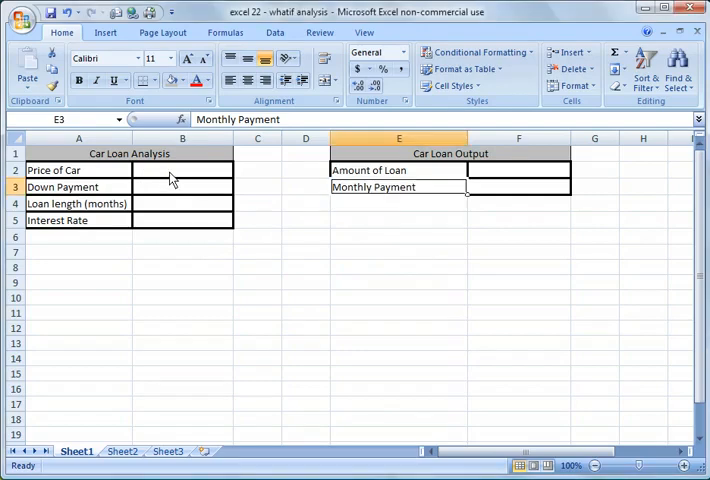
Inspect how the Price of Car, Down Payment and Interest Rate cells are formatted.
click(182, 170)
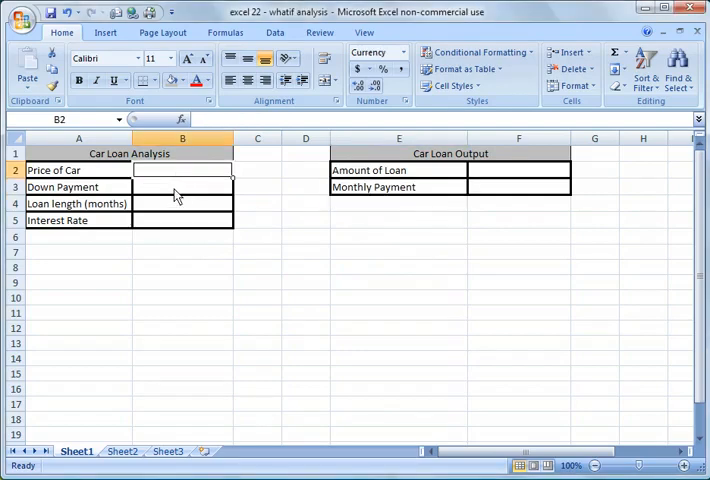
click(182, 187)
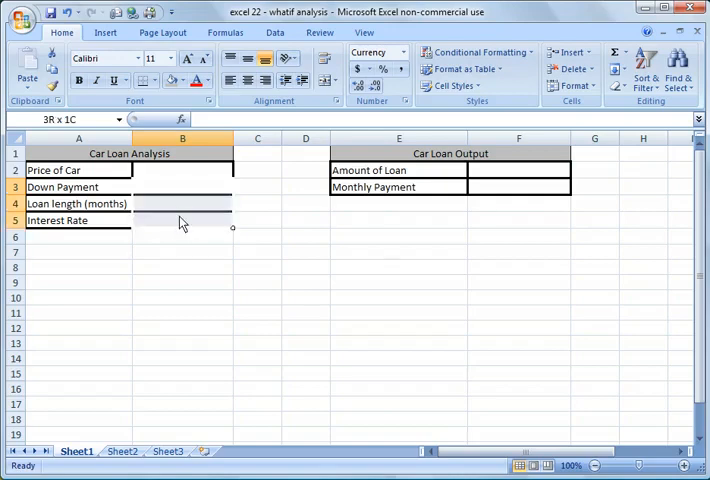
click(182, 187)
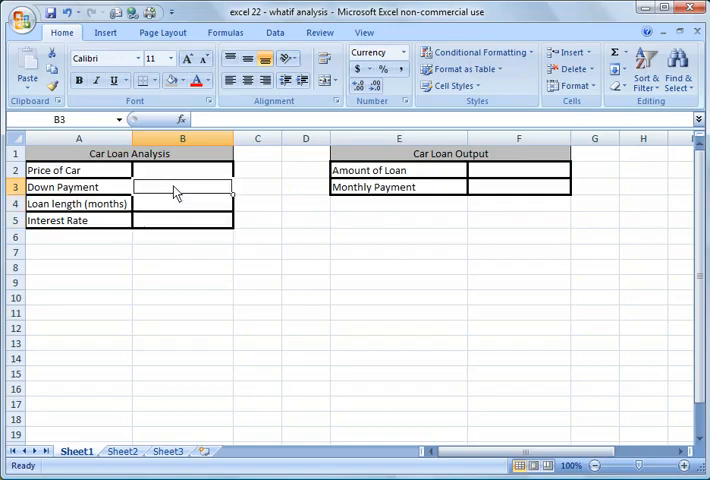
click(182, 220)
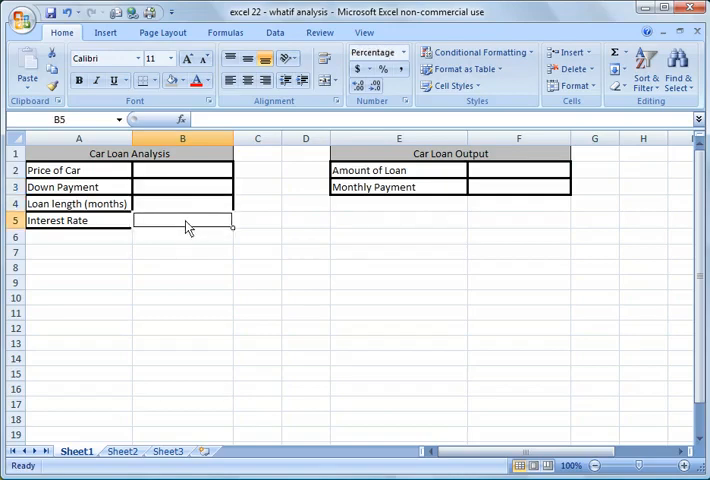
click(182, 187)
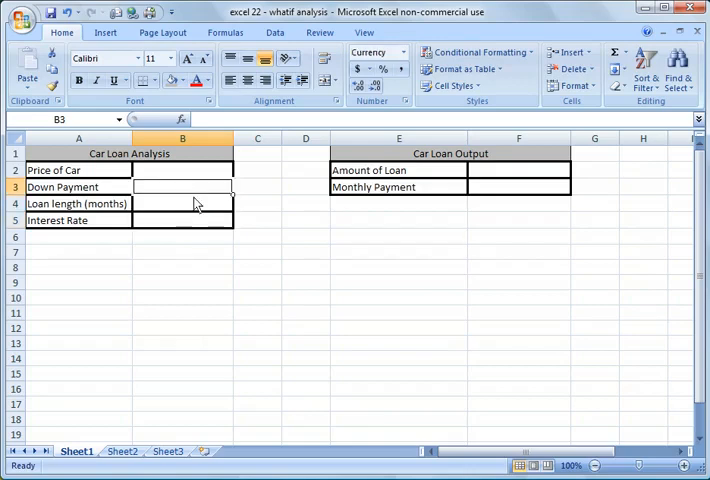
click(182, 170)
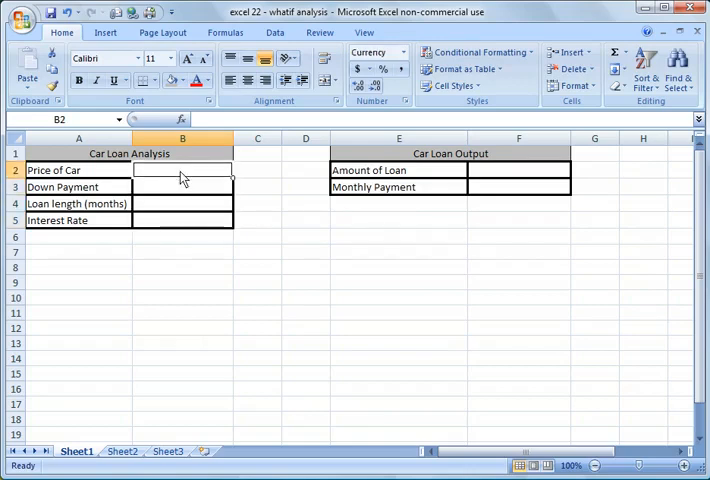
Enter 4500 as down payment, 48 months loan length and 7.5% interest rate.
click(182, 187)
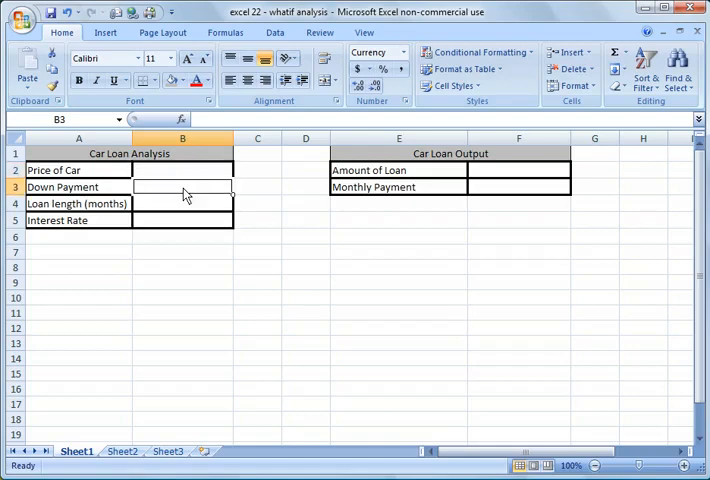
text(4)
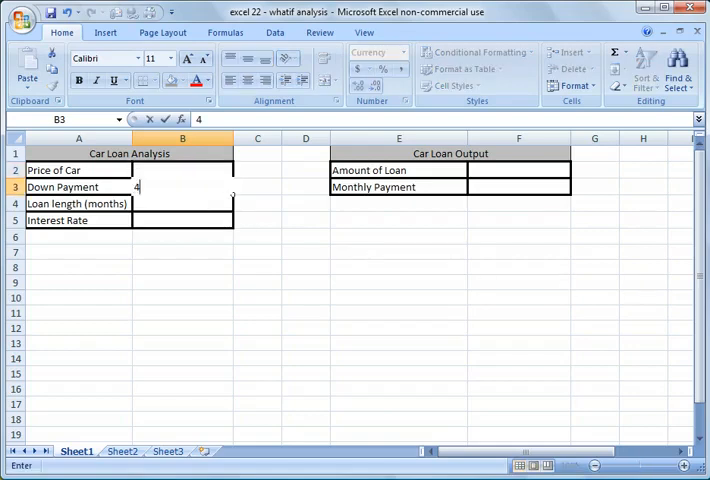
key(Return)
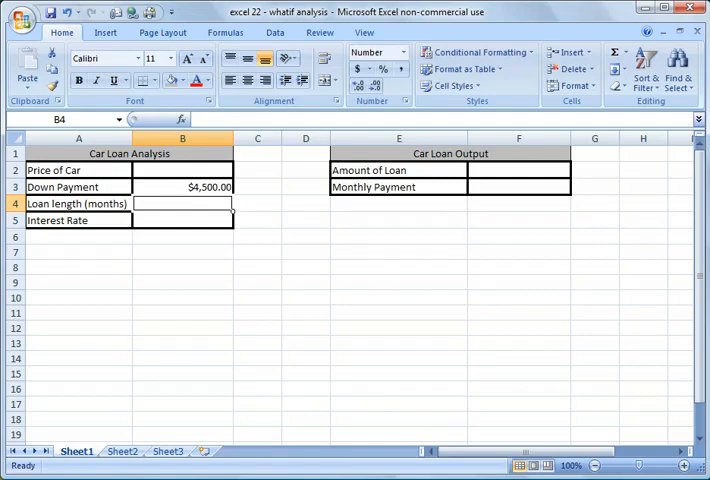
text(4)
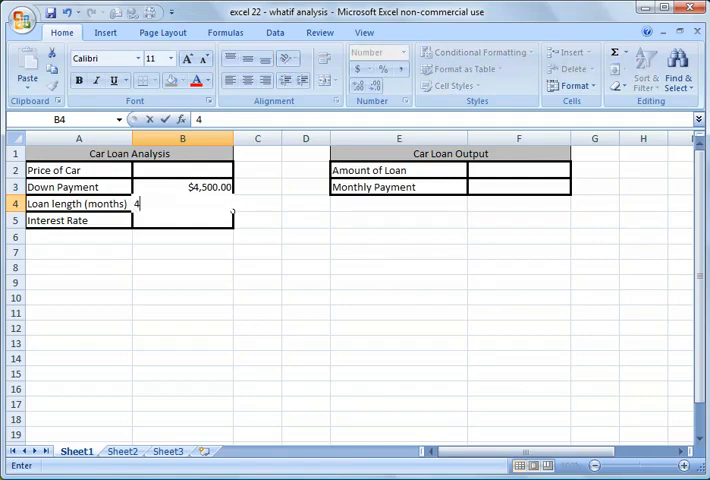
text(8)
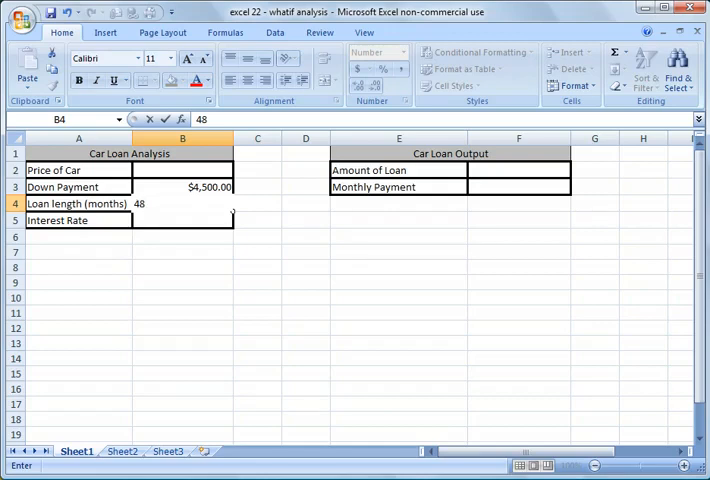
key(Return)
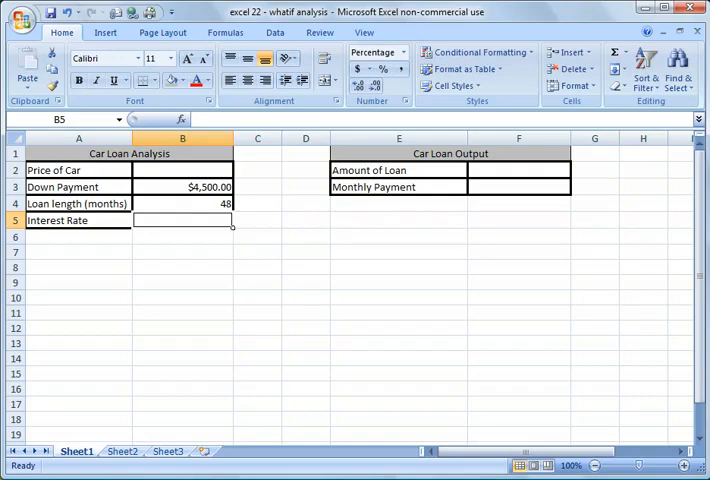
text(7.%)
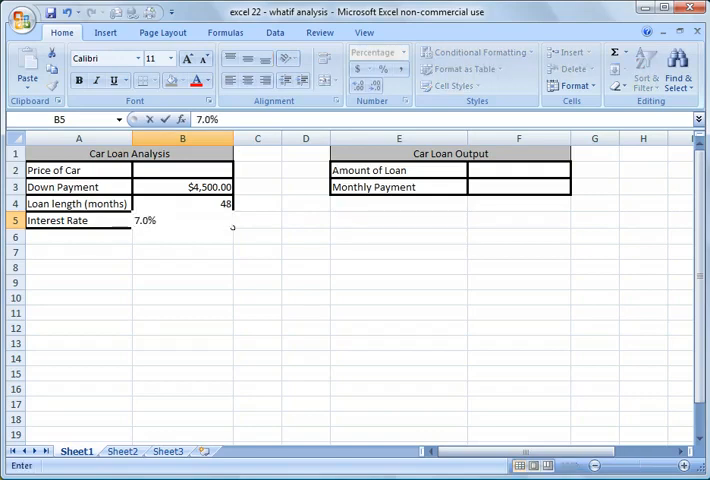
key(Return)
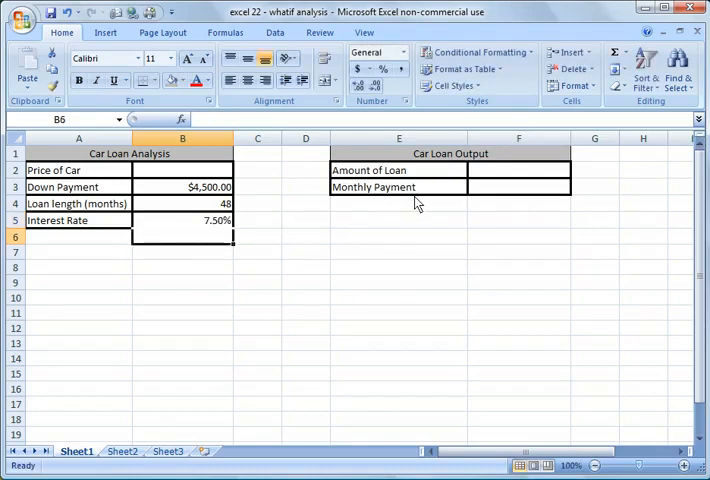
Enter =B2-B3 in Amount of Loan, giving -$4,500.00 with no car price yet.
click(518, 170)
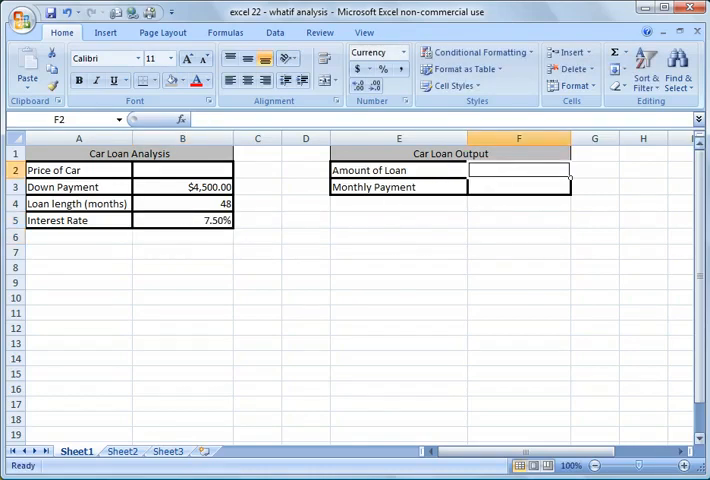
text(=)
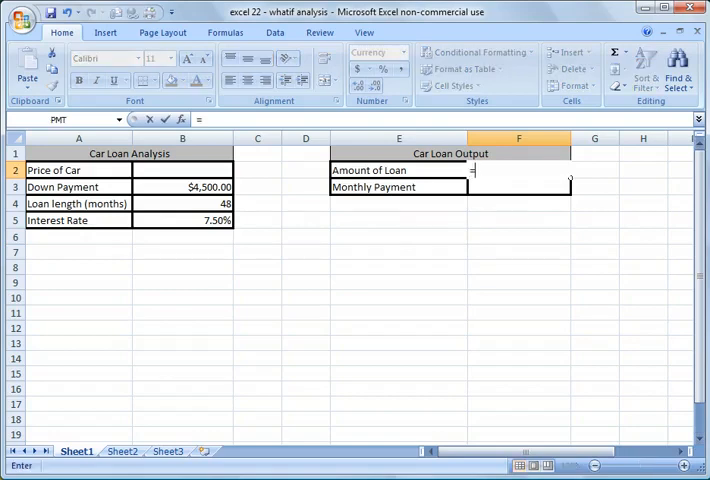
mouse_move(584, 183)
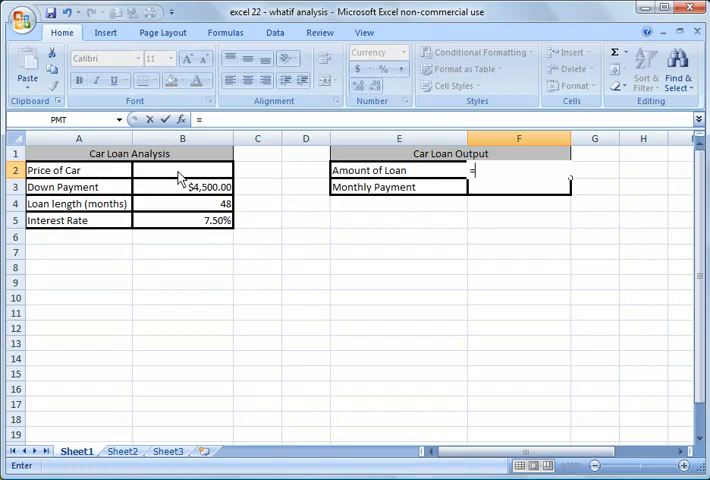
click(182, 170)
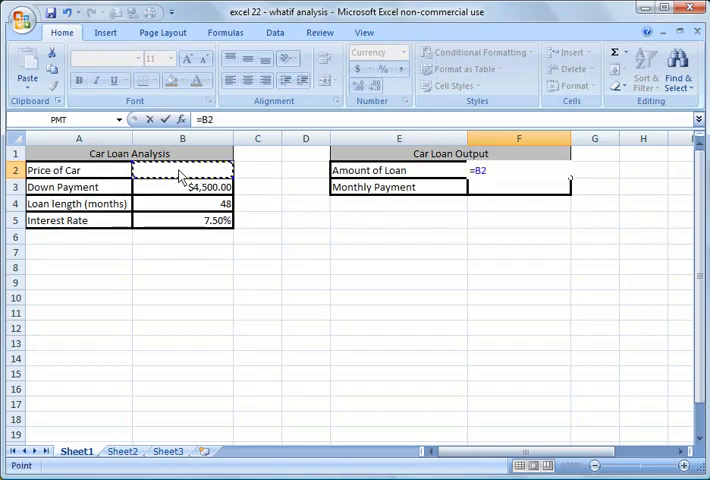
text(-)
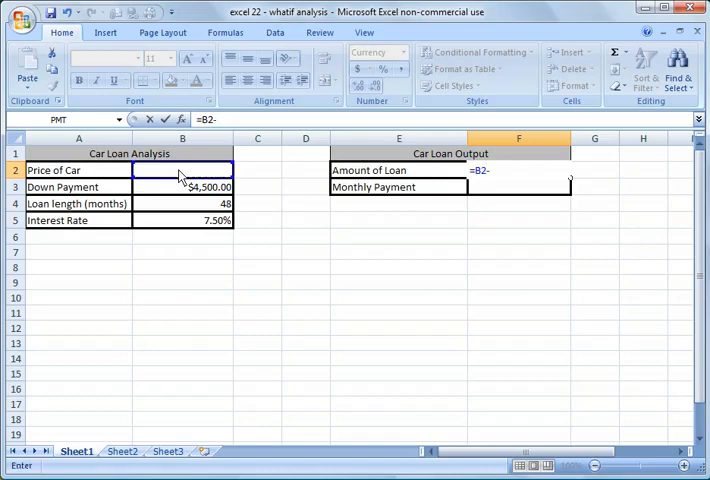
key(Return)
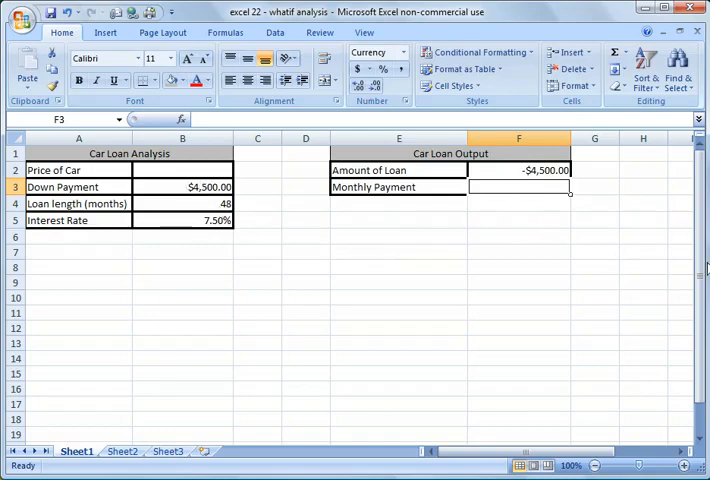
Enter =PMT(B5/12,B4,F2) in the Monthly Payment cell.
text(=pm)
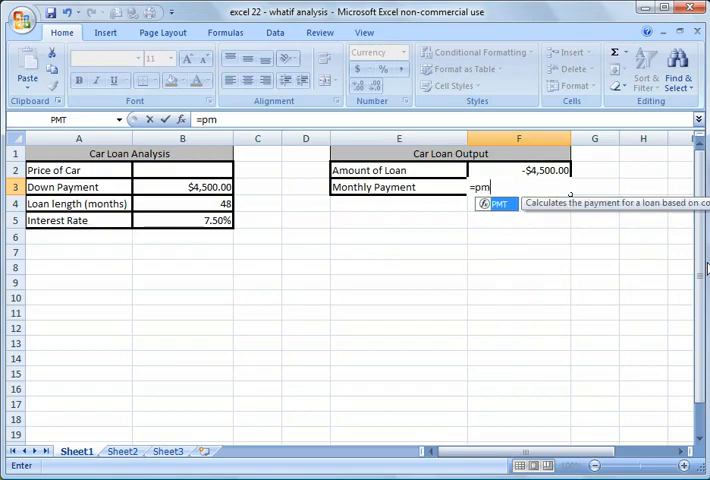
text(t)
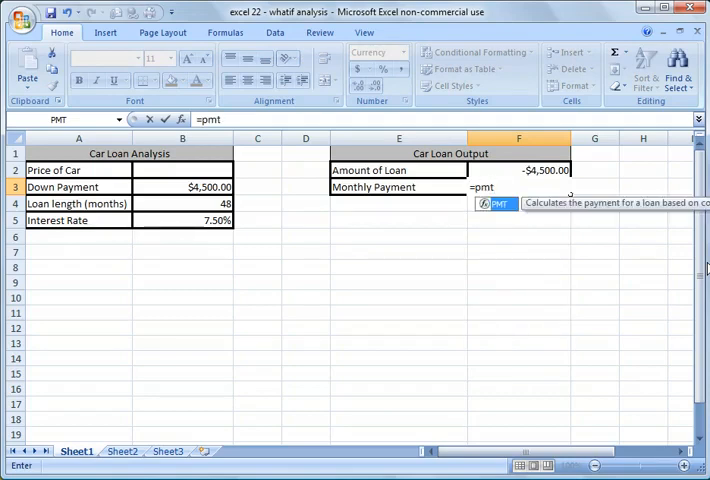
text(()
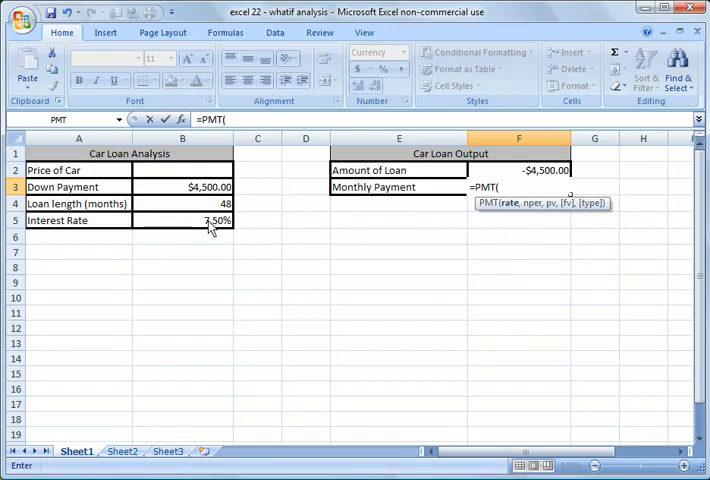
click(182, 220)
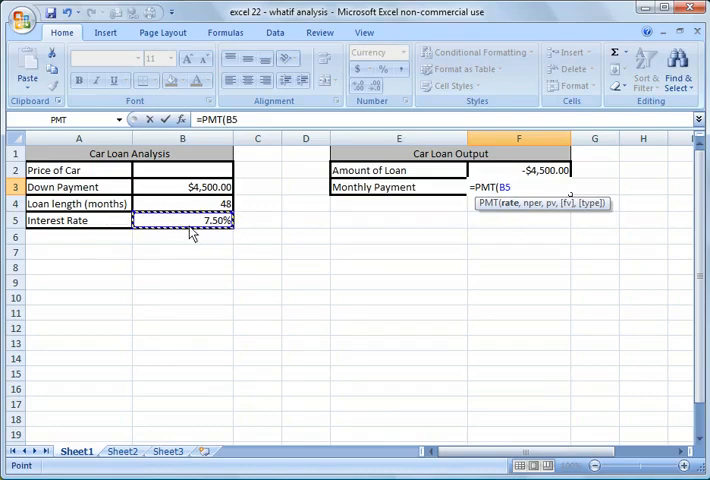
mouse_move(227, 240)
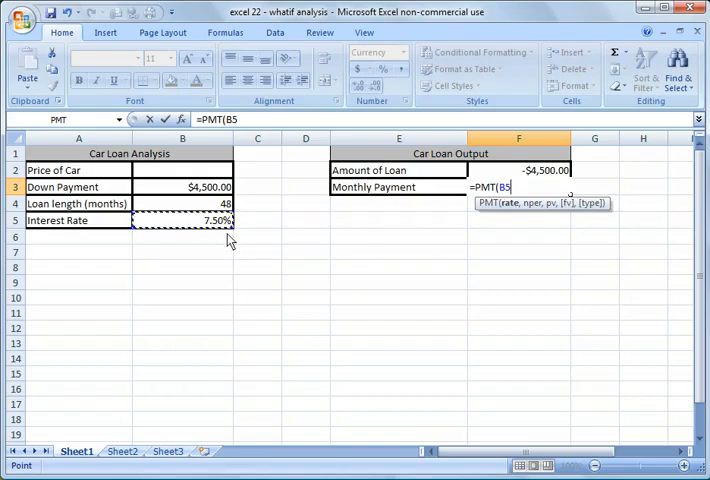
text(/12)
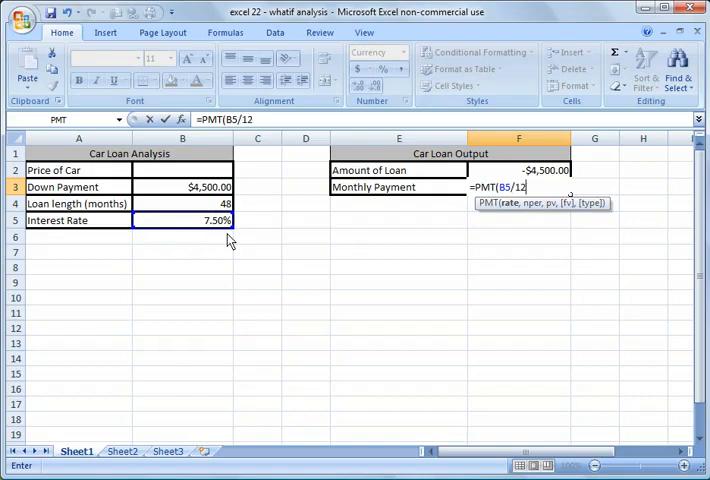
text(,)
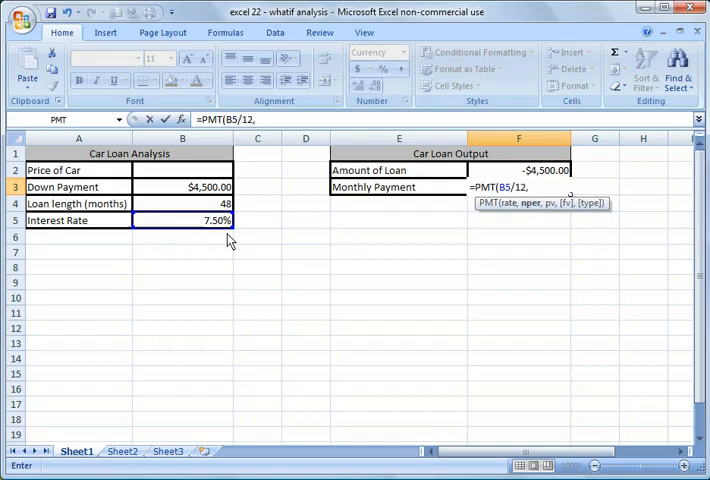
text(,)
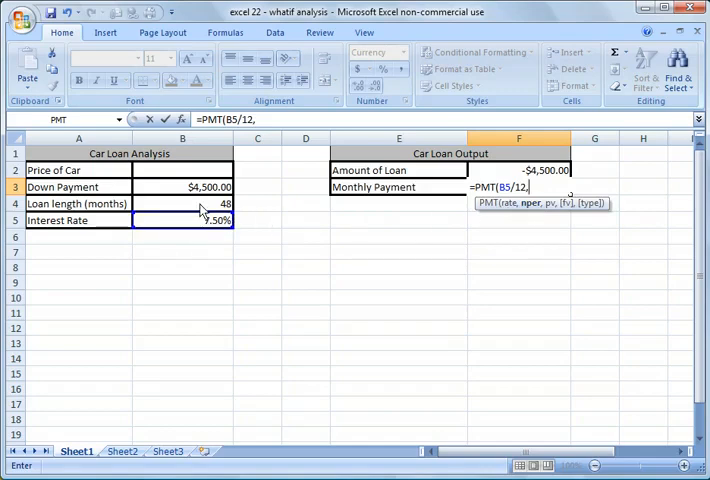
click(182, 203)
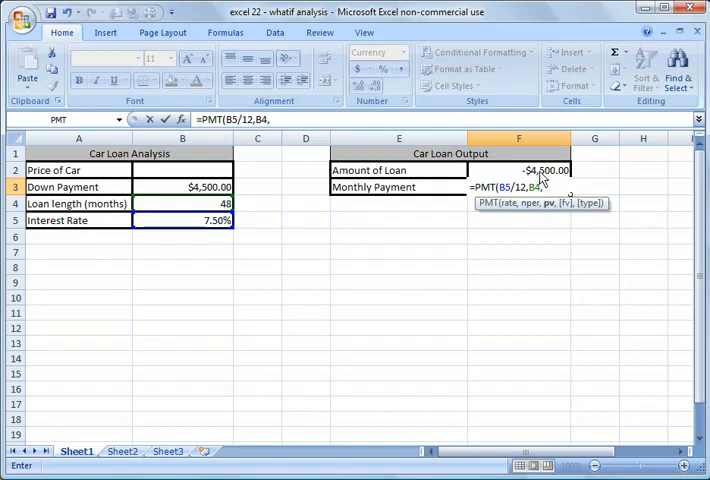
click(518, 170)
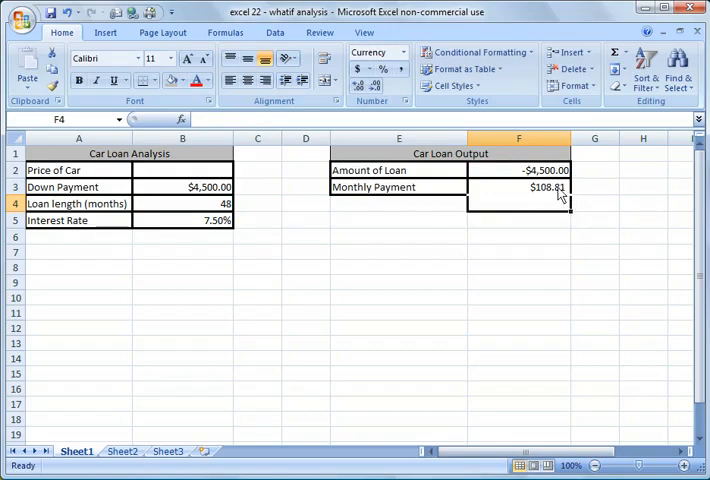
Review the formulas and change the payment formula to =-PMT(B5/12,B4,F2).
click(518, 187)
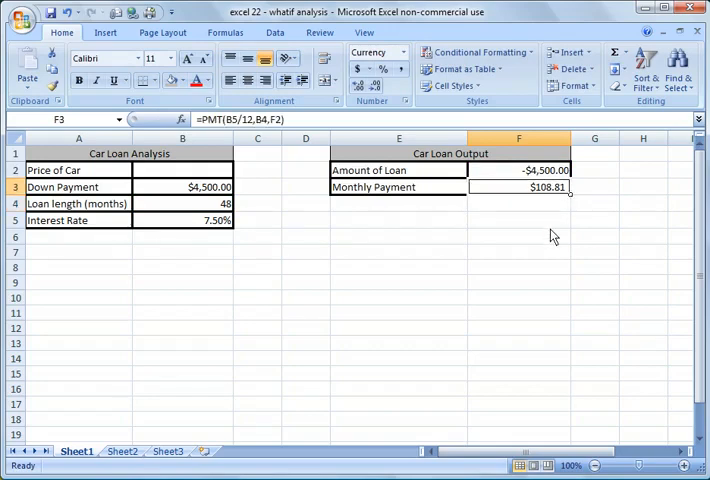
mouse_move(550, 222)
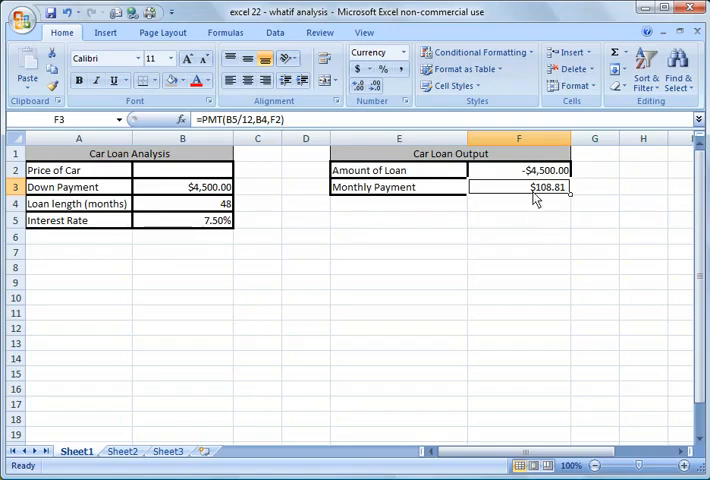
mouse_move(533, 190)
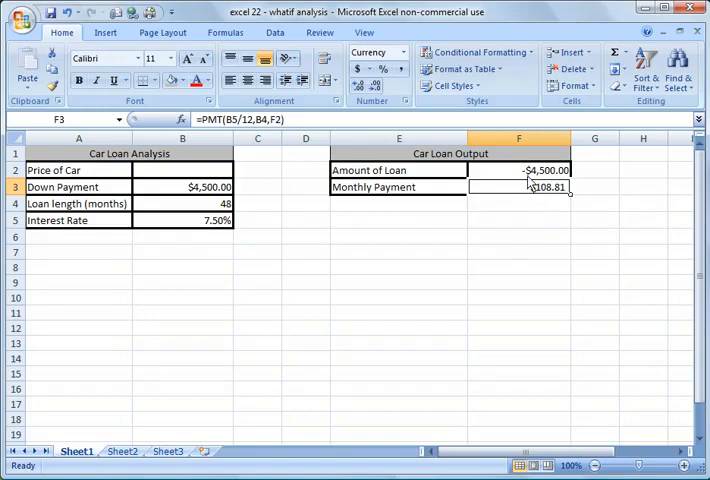
click(518, 169)
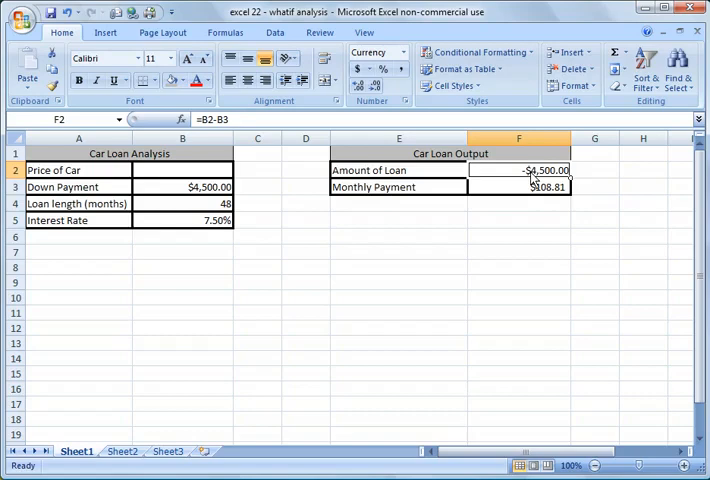
mouse_move(531, 193)
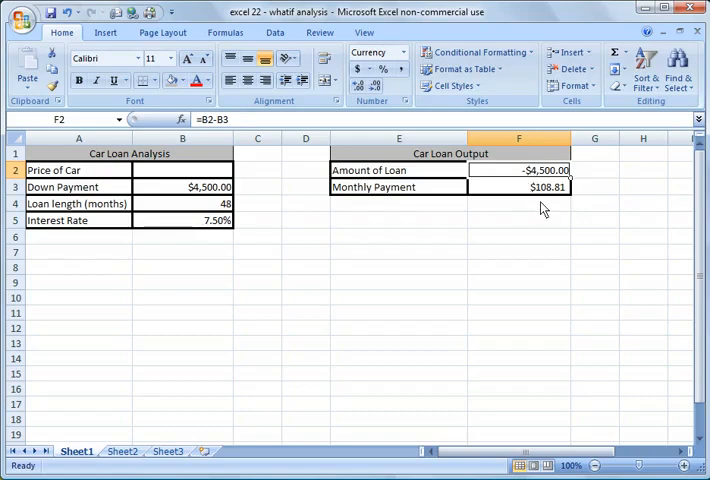
click(518, 187)
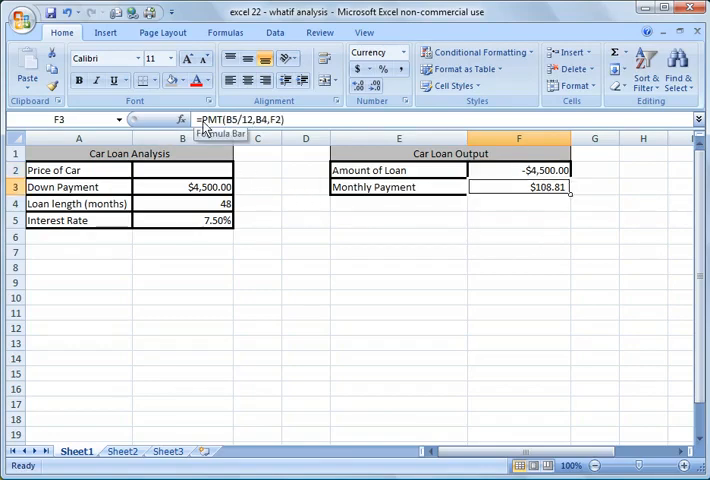
double_click(518, 188)
text(-)
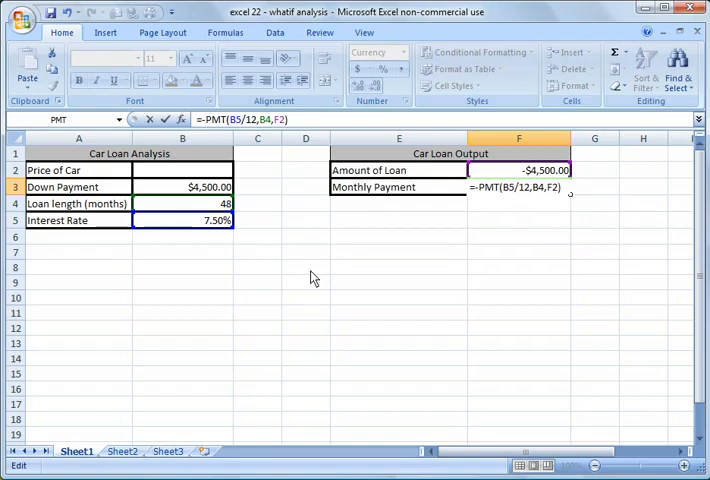
key(Return)
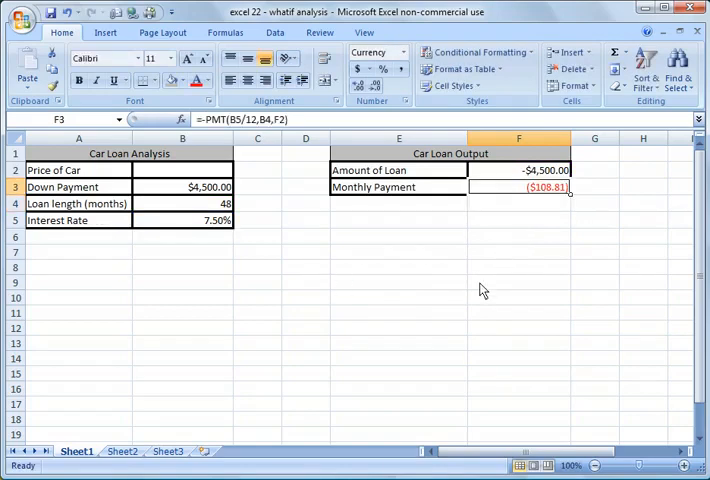
mouse_move(509, 218)
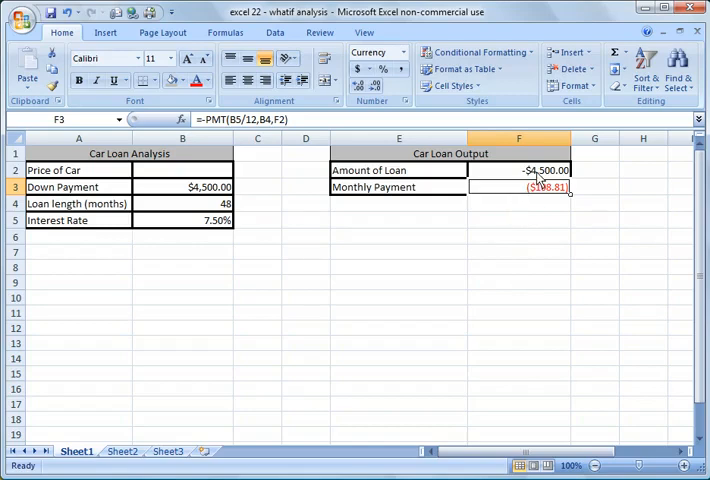
mouse_move(535, 193)
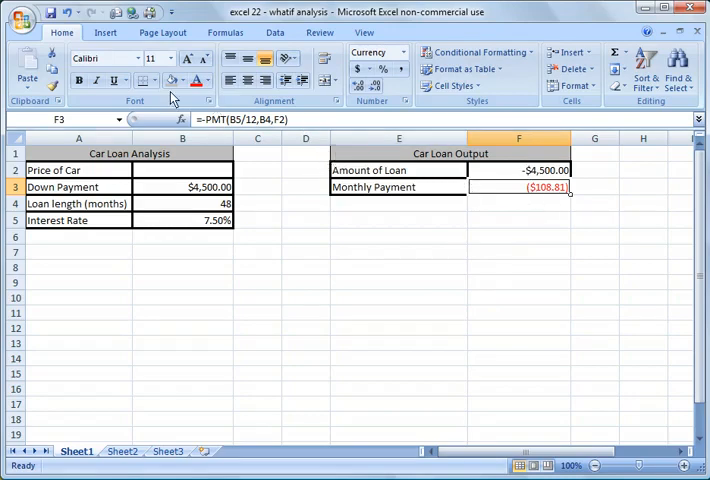
Goal Seek F3 to 500 by changing B2, accepting the $25,179.19 car price.
click(275, 32)
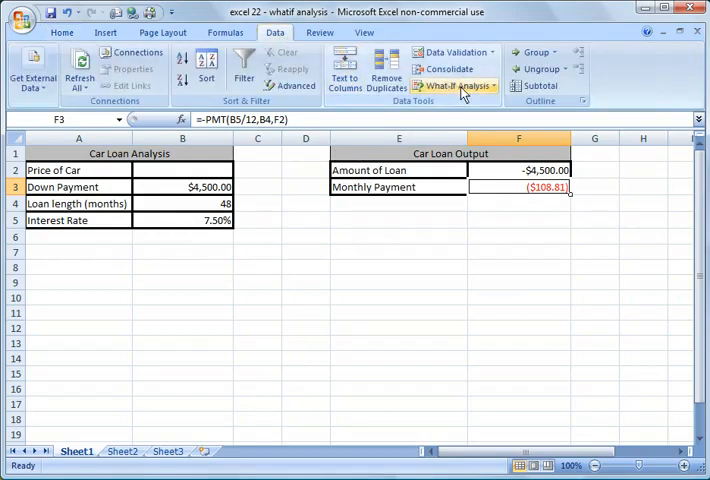
click(453, 85)
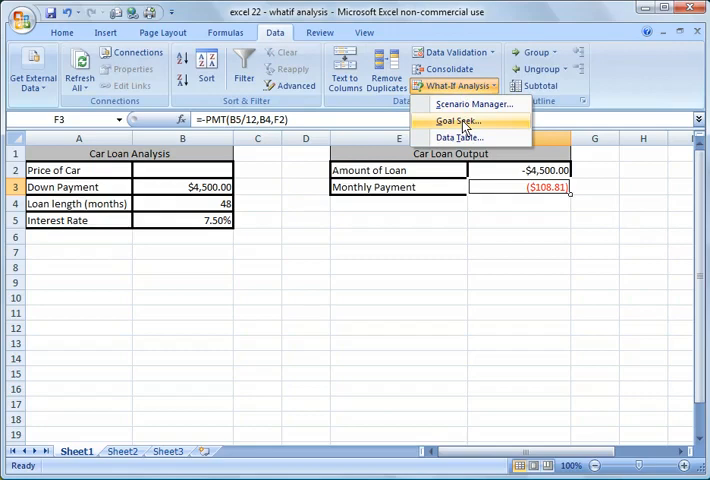
click(460, 121)
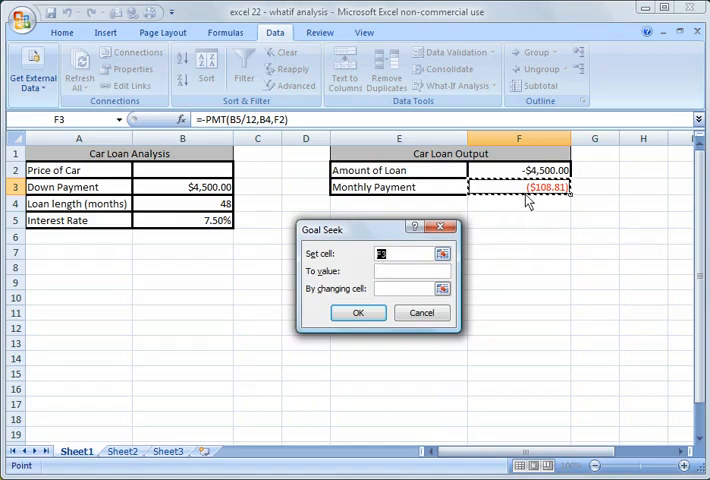
click(408, 271)
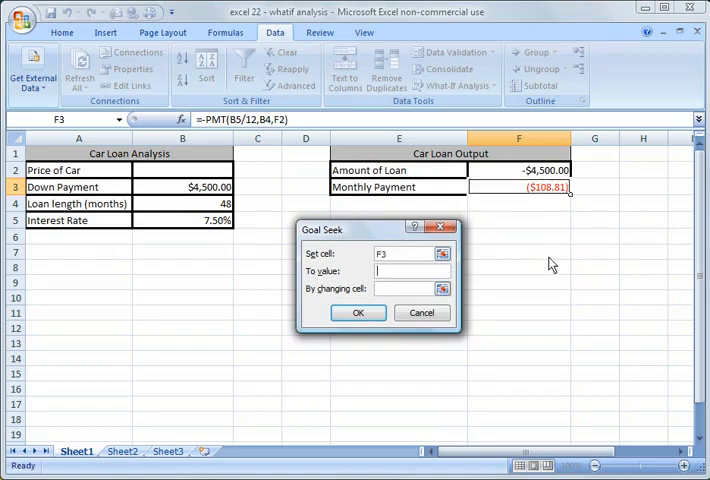
text(500.)
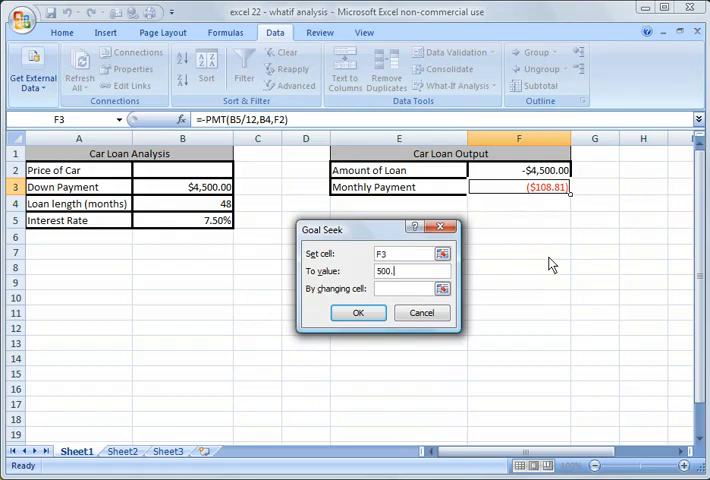
text(00)
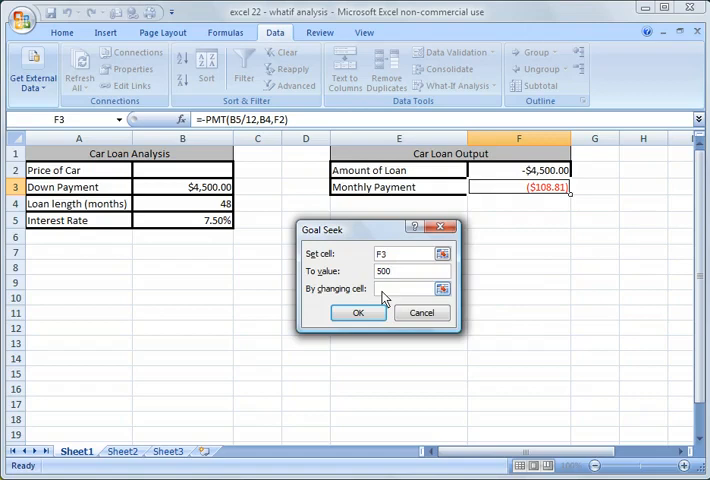
click(405, 288)
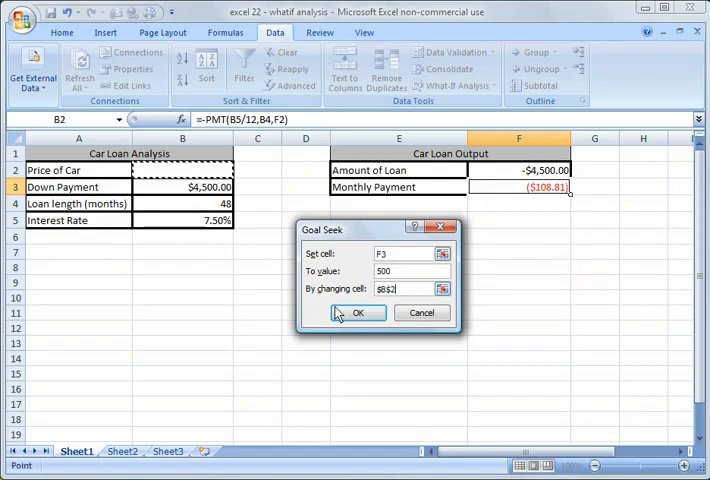
mouse_move(384, 310)
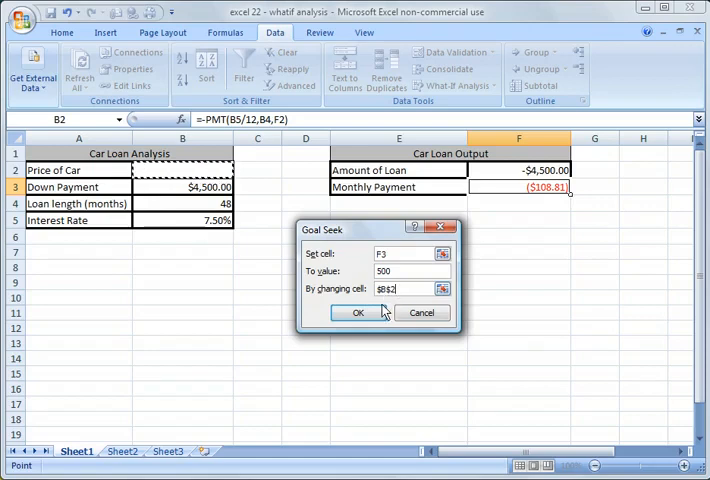
click(359, 312)
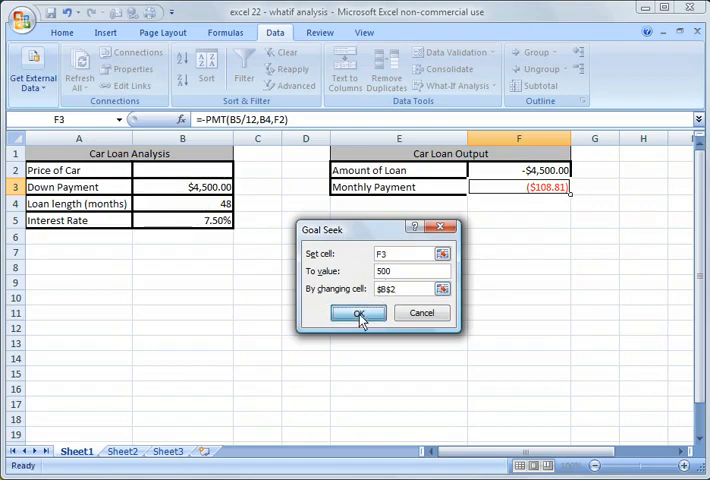
click(357, 312)
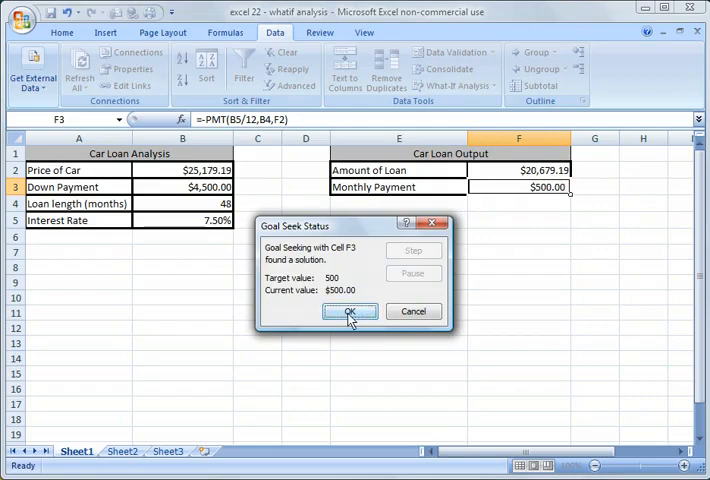
click(349, 311)
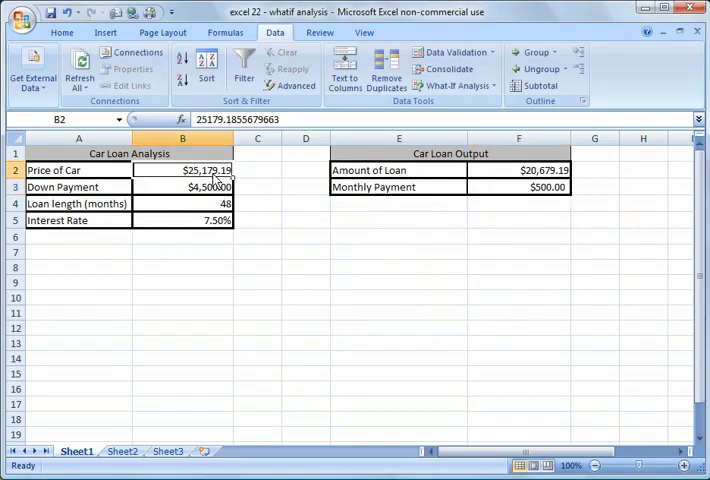
mouse_move(239, 304)
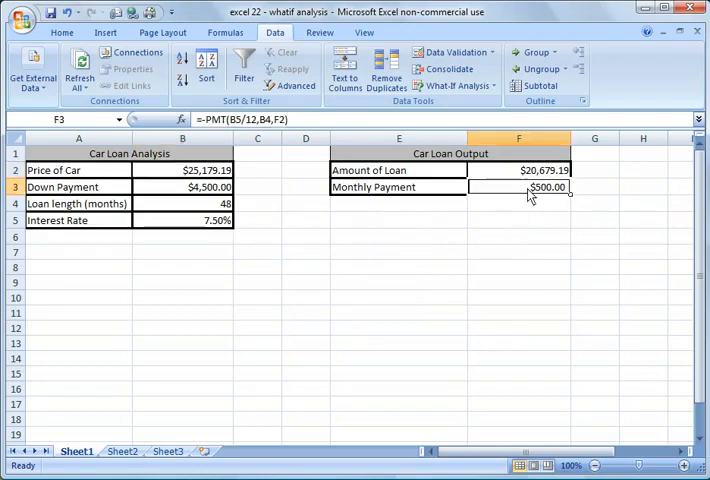
mouse_move(374, 305)
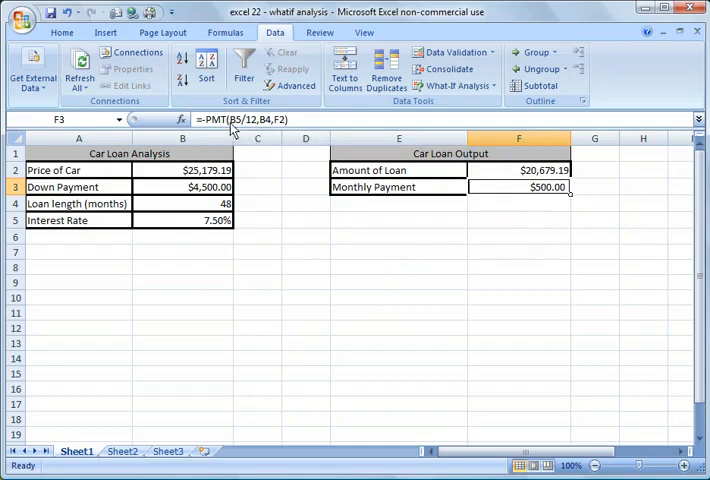
mouse_move(285, 127)
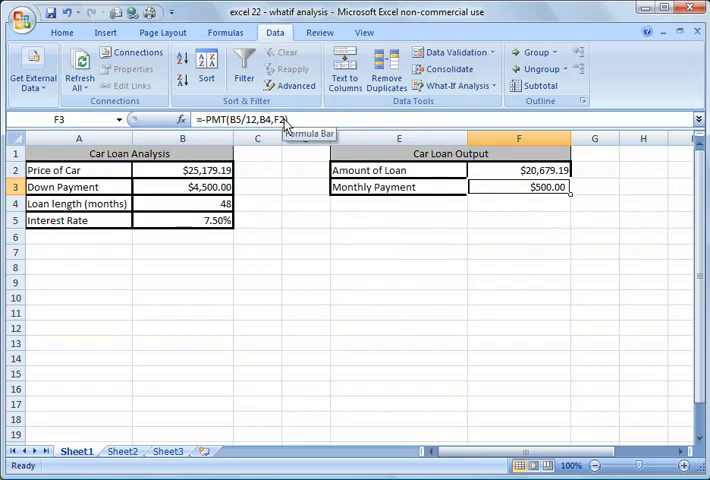
Change the interest rate in B5 to 4.9%.
click(182, 220)
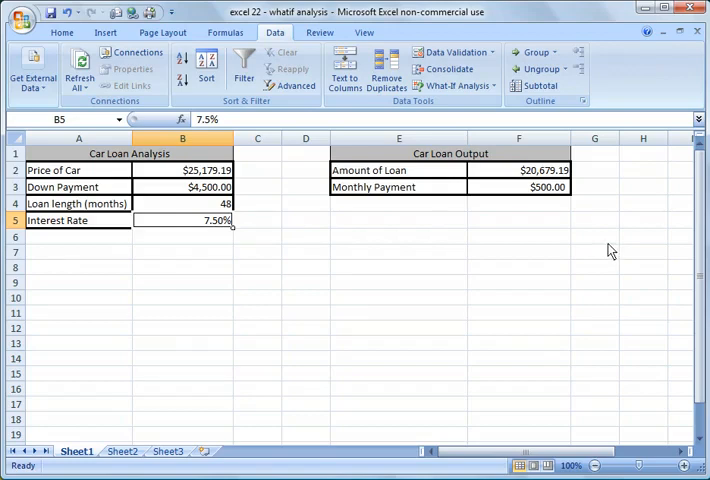
text(4.9%)
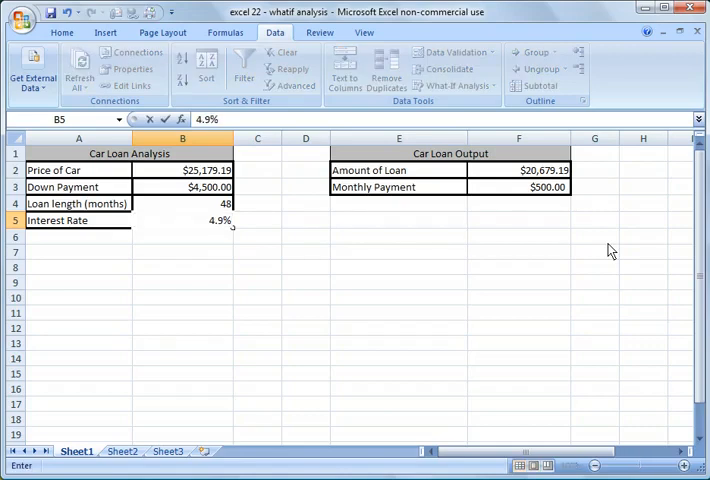
key(Return)
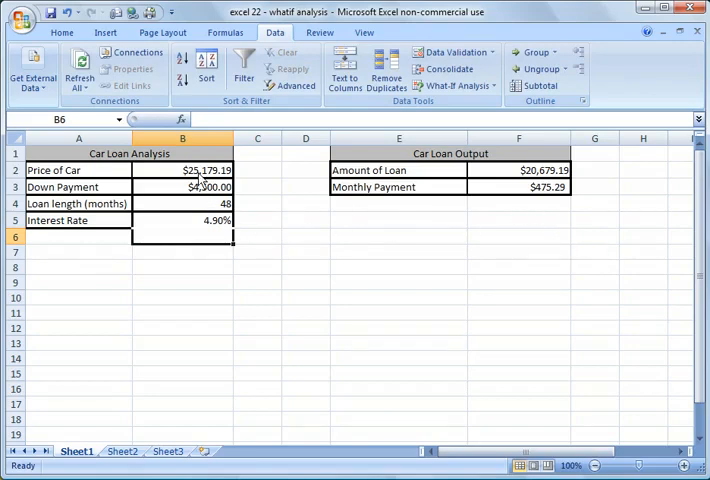
mouse_move(205, 188)
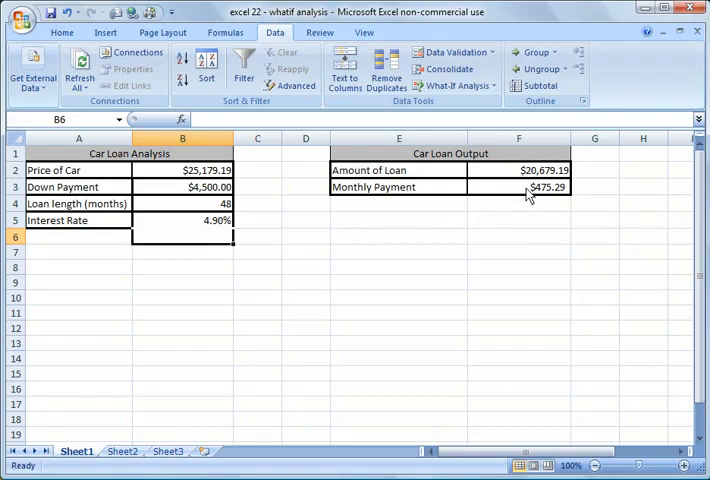
Rerun Goal Seek for a $500 payment by changing B2, accepting $26,254.24.
click(450, 85)
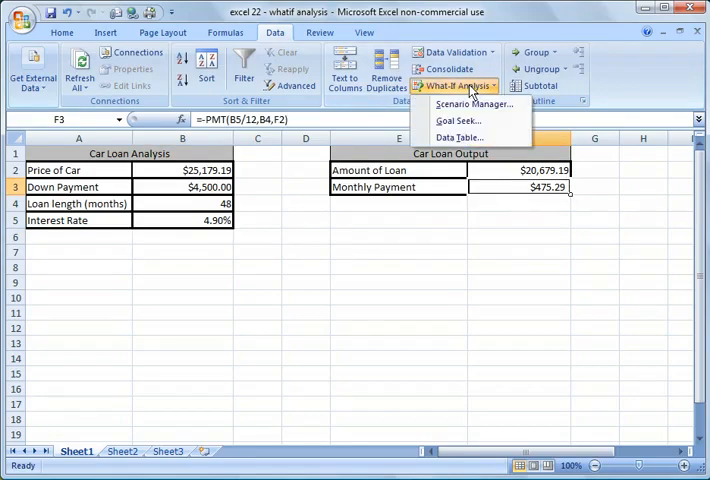
click(458, 120)
text(5)
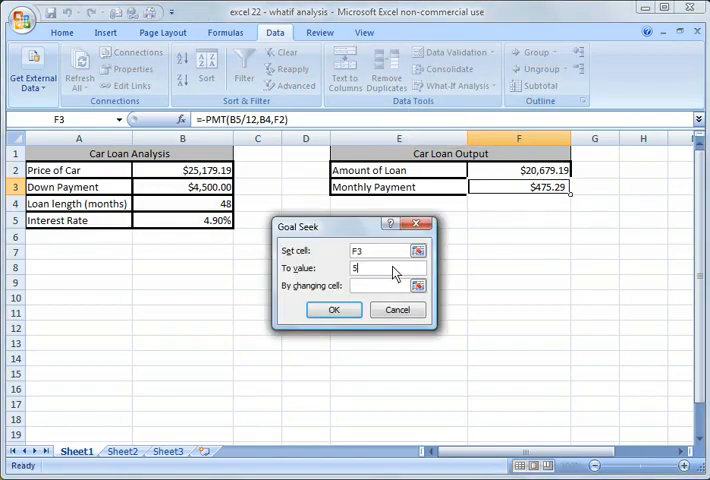
text(00)
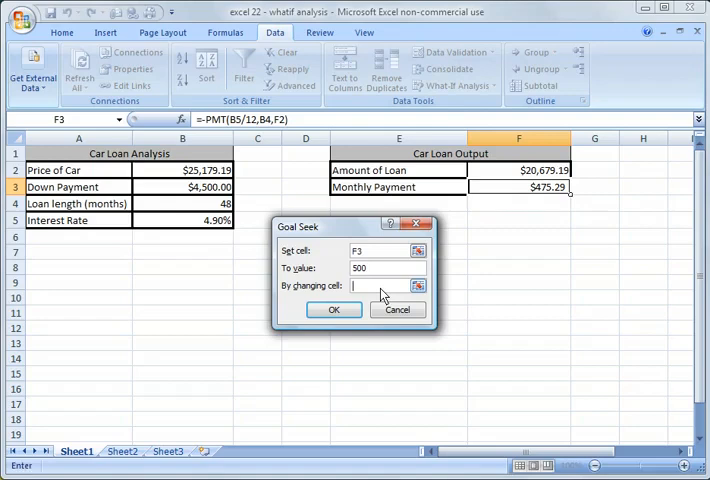
click(182, 170)
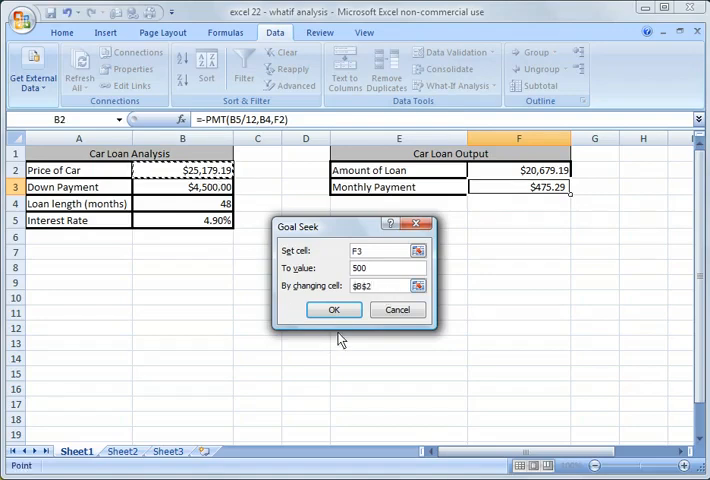
click(334, 309)
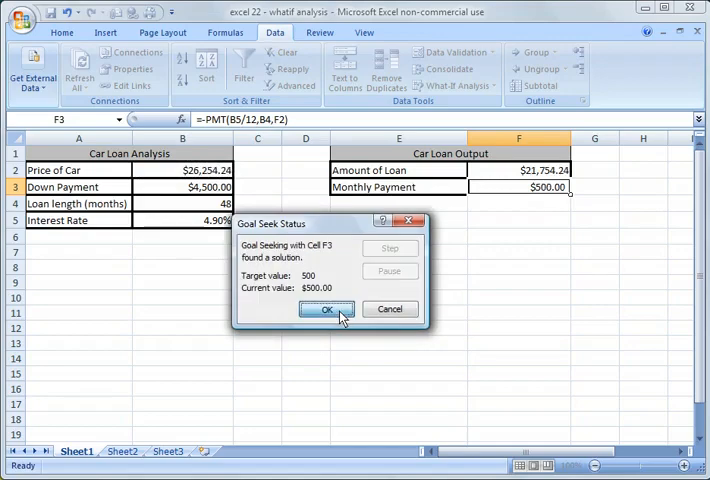
click(326, 309)
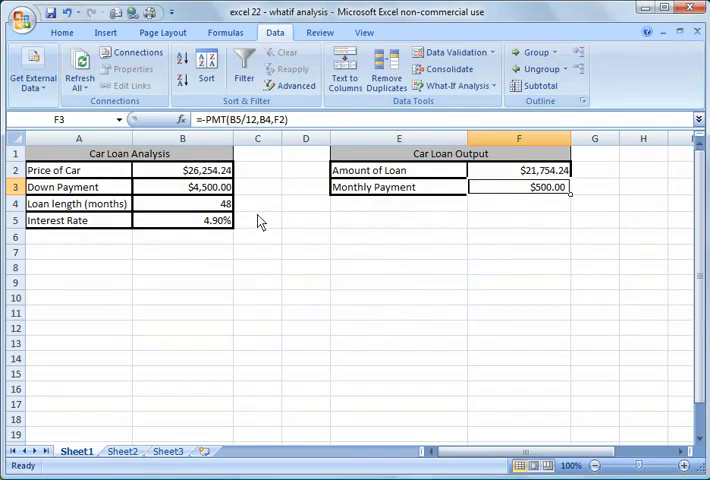
mouse_move(265, 226)
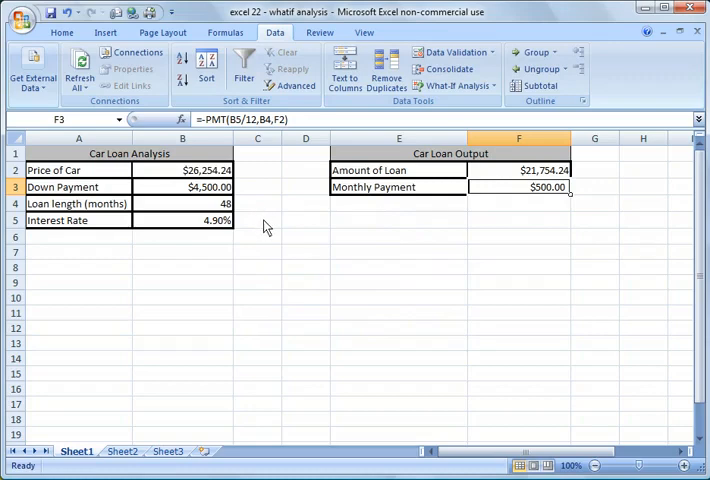
mouse_move(302, 250)
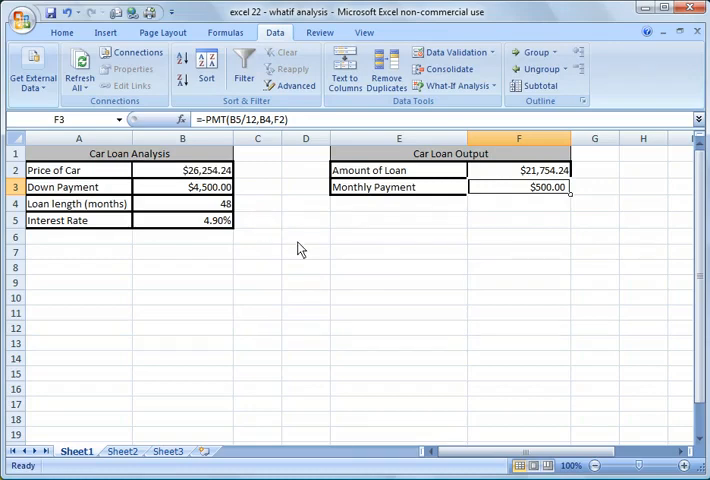
mouse_move(370, 240)
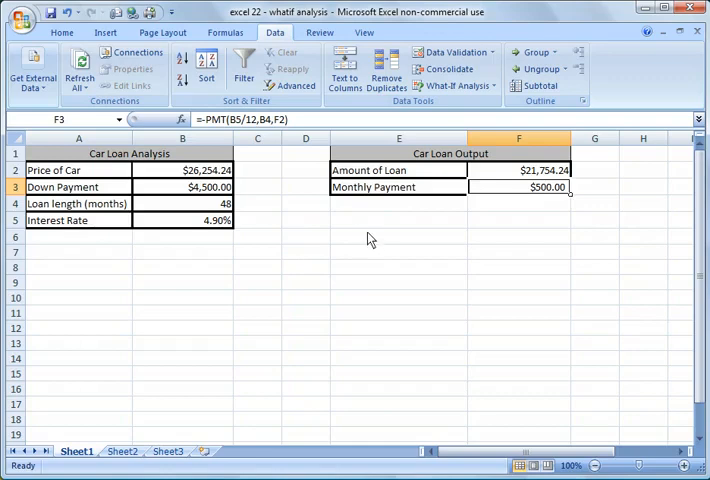
mouse_move(530, 192)
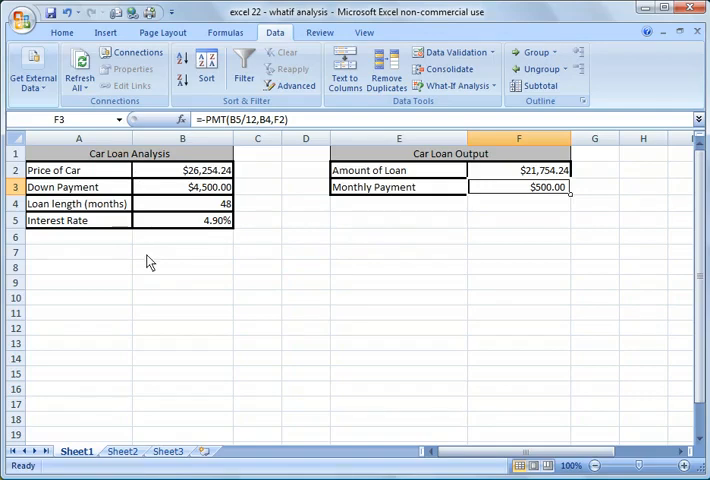
mouse_move(422, 232)
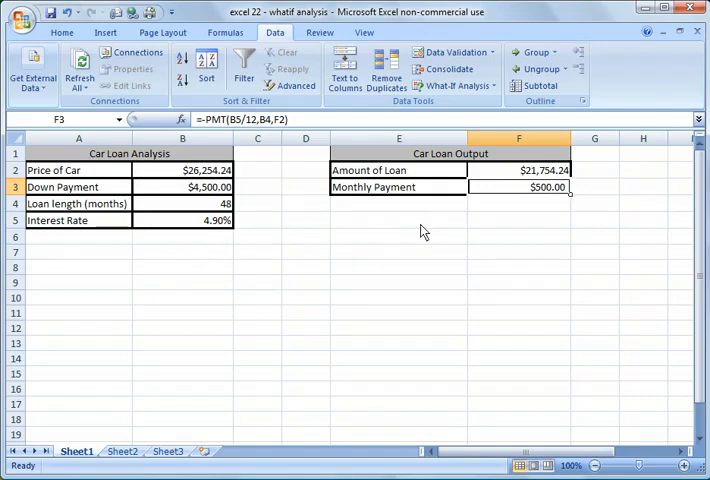
mouse_move(472, 206)
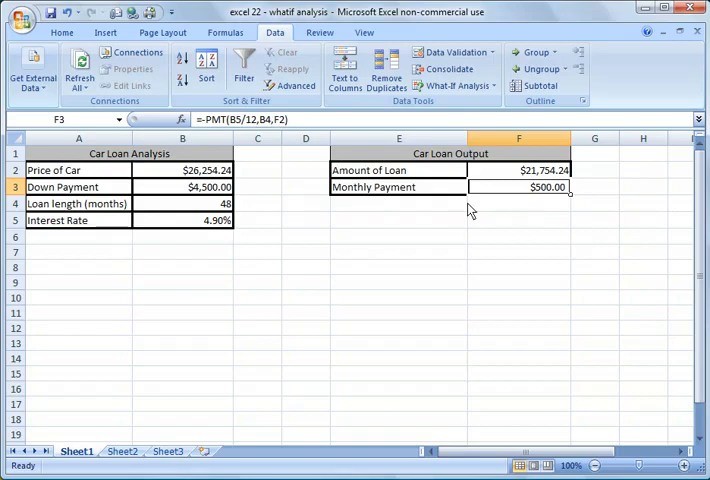
mouse_move(465, 224)
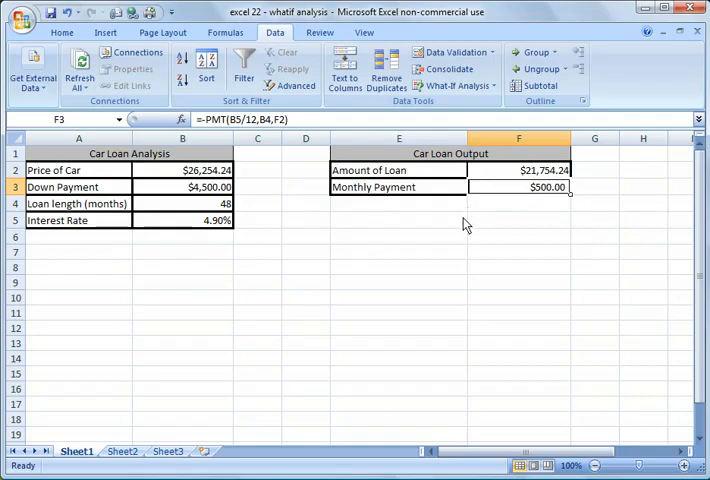
click(399, 220)
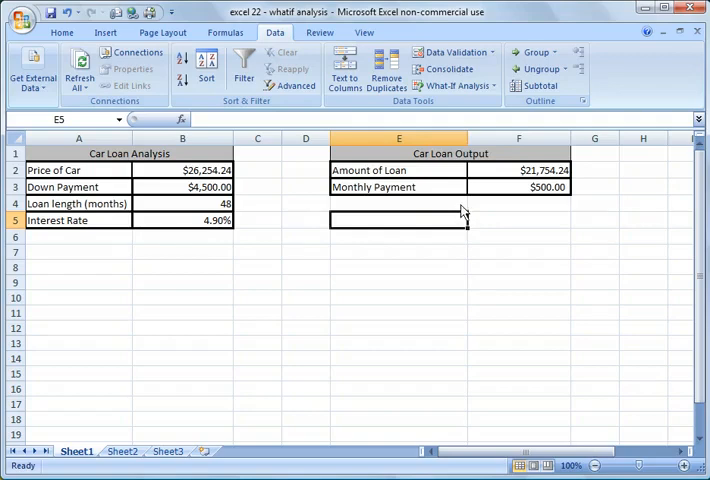
mouse_move(512, 229)
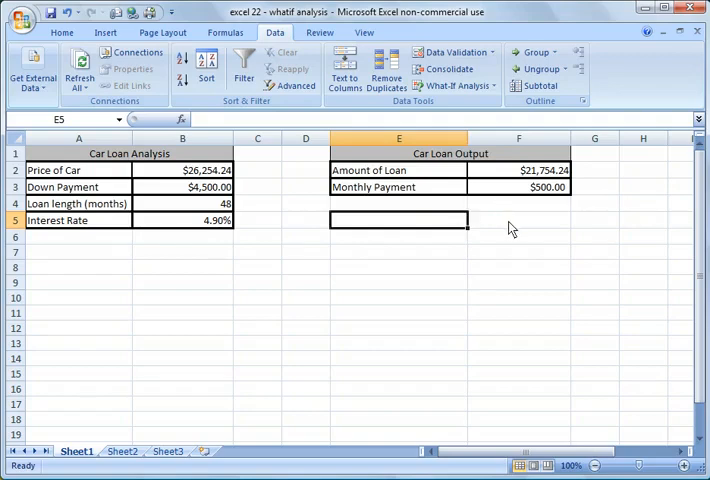